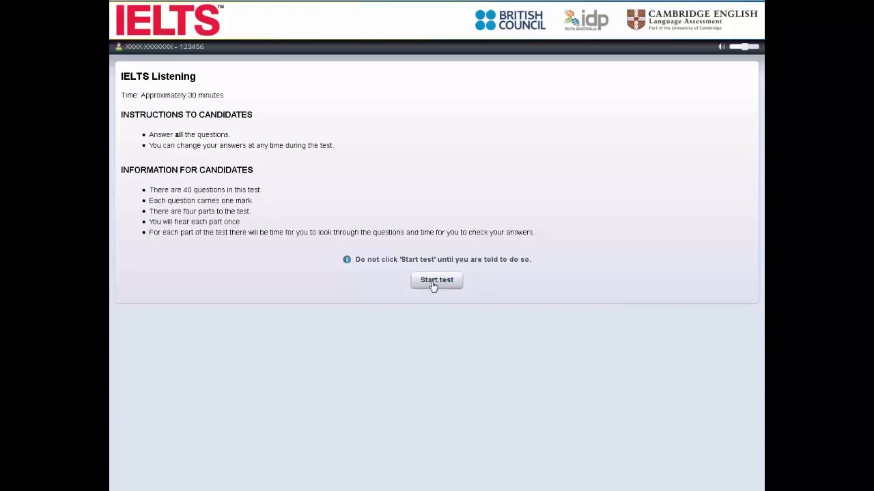
- Start the Listening test to reach the Part 1 second-hand furniture notes
click(437, 280)
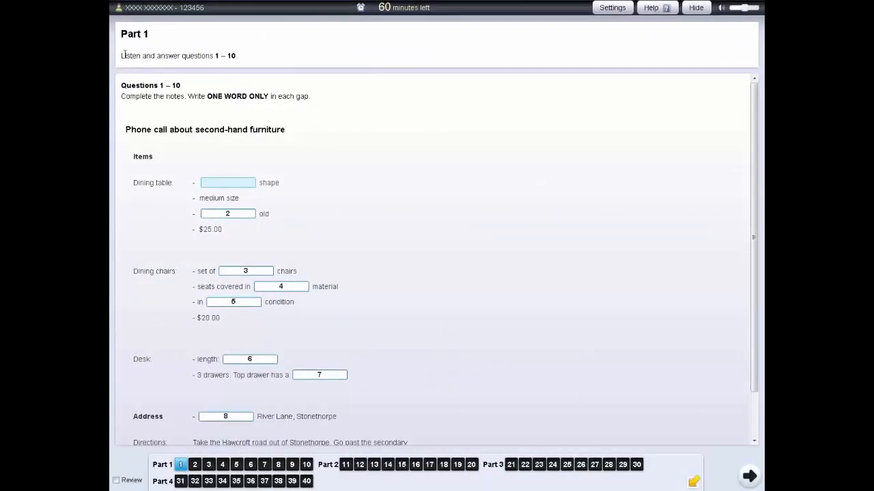
mouse_move(249, 73)
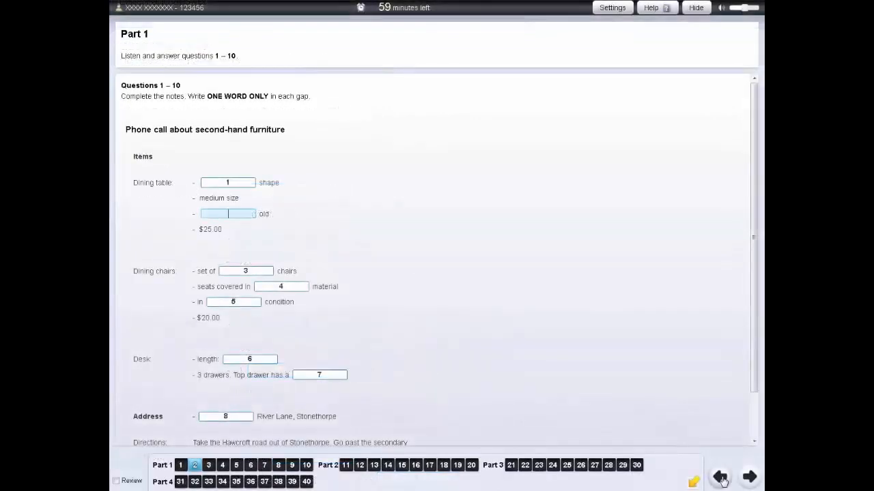
mouse_move(259, 196)
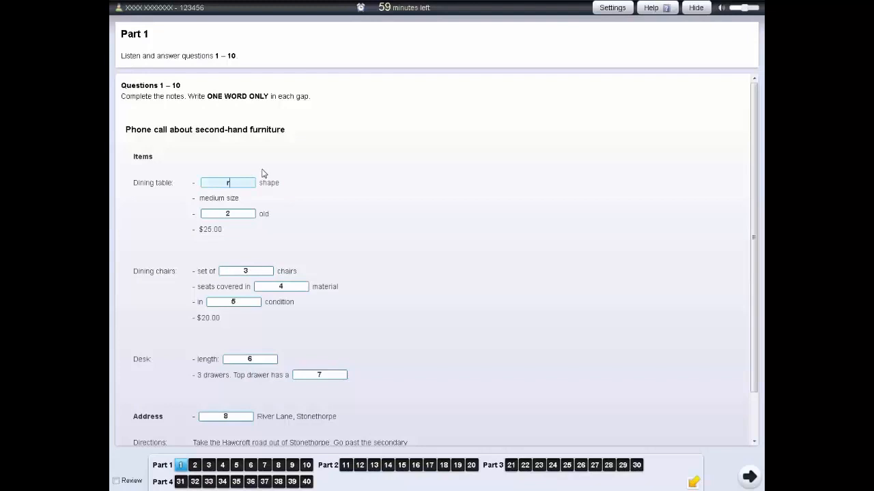
- Enter 'round' as the dining table's shape in gap 1
text(round)
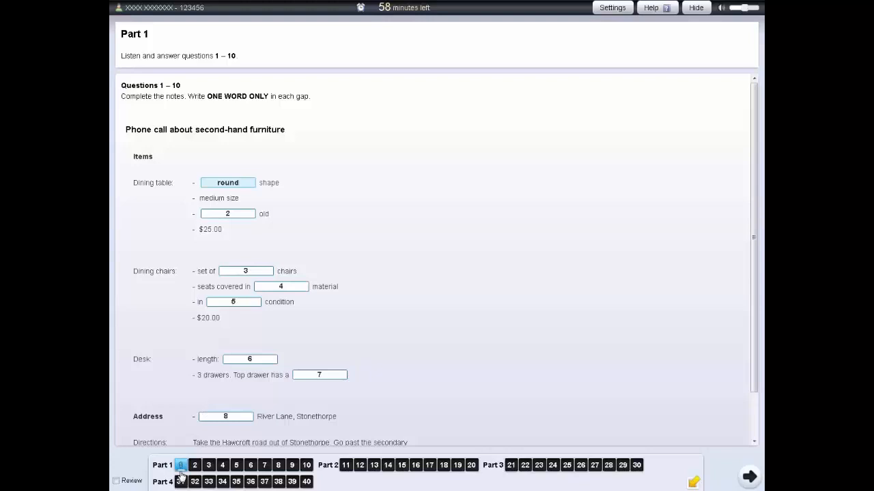
mouse_move(164, 476)
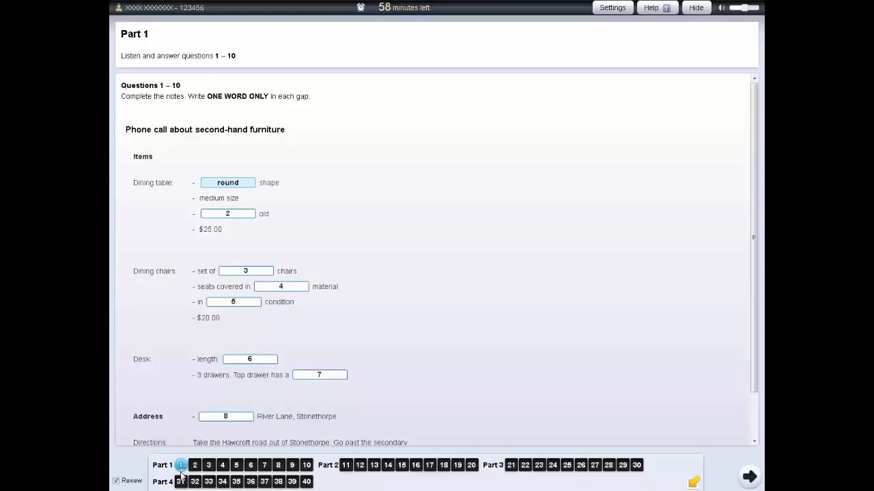
mouse_move(499, 469)
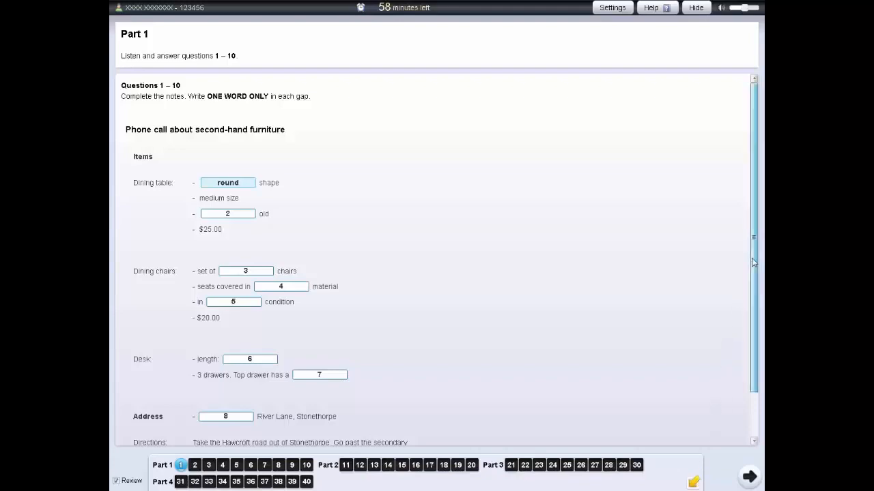
scroll(down, 3)
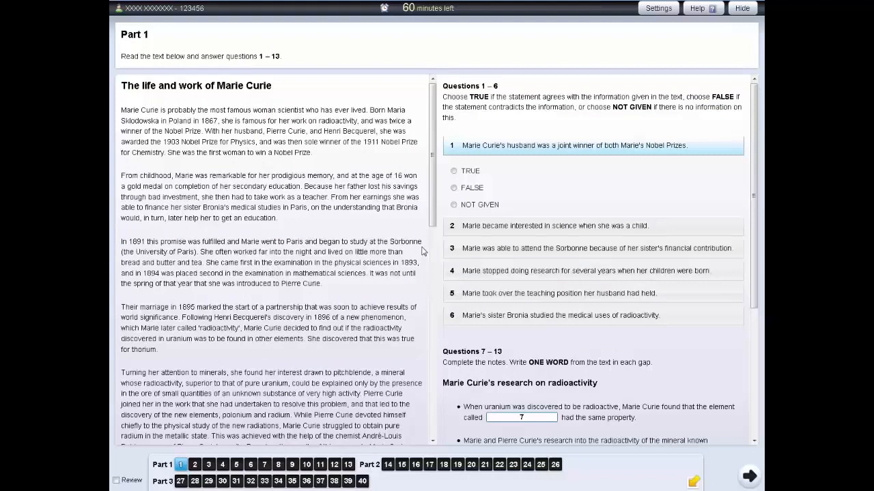
mouse_move(585, 86)
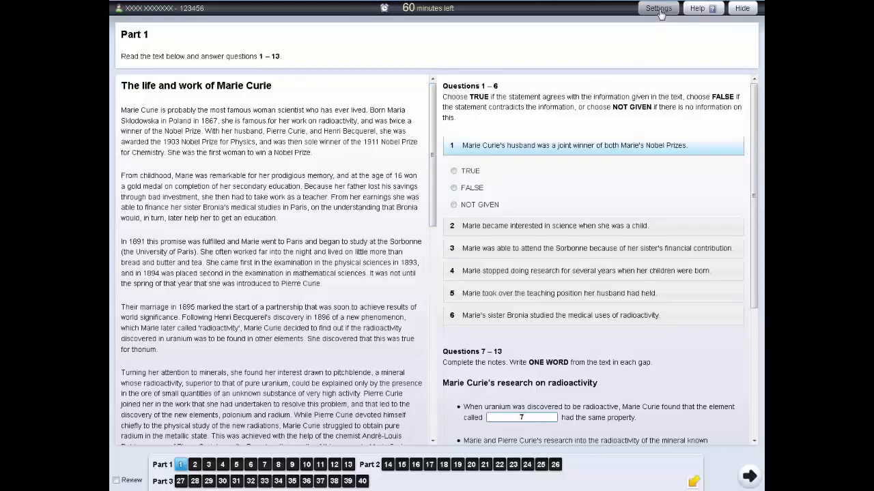
- Check the text size, colour and resolution settings, leaving them unchanged
click(657, 8)
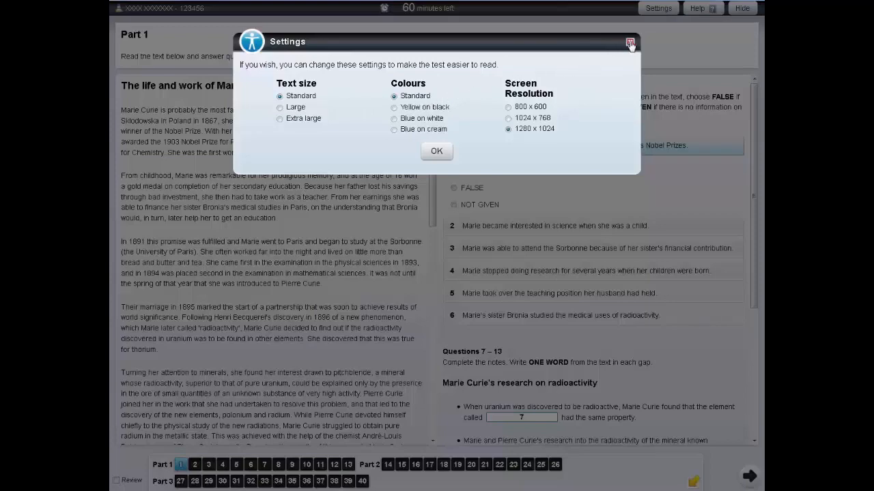
click(630, 42)
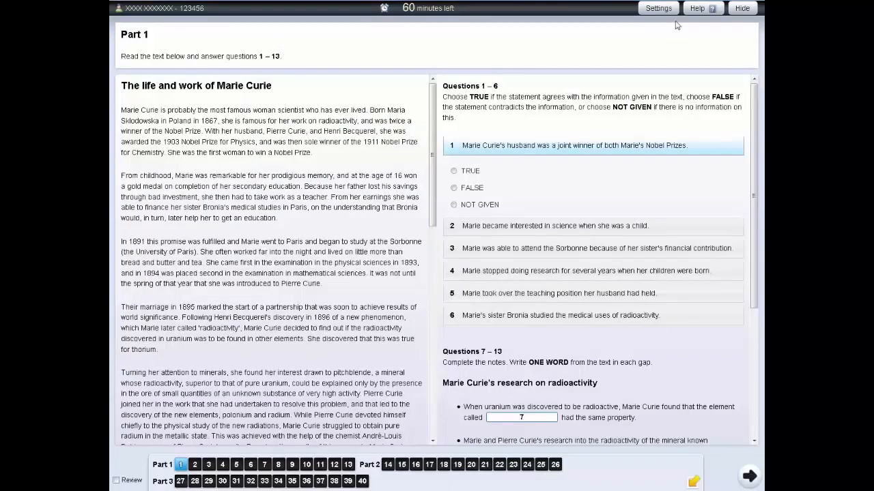
mouse_move(703, 12)
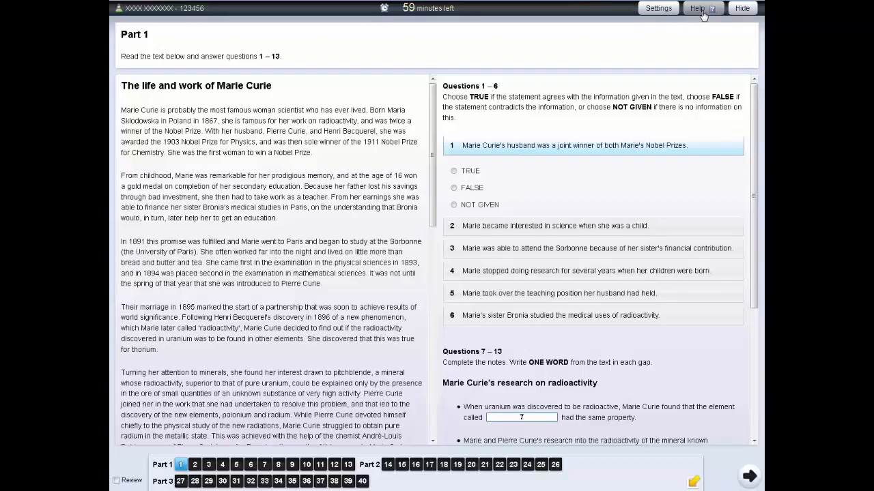
- Browse the Information and Test help pages down to the Highlighting section
click(696, 8)
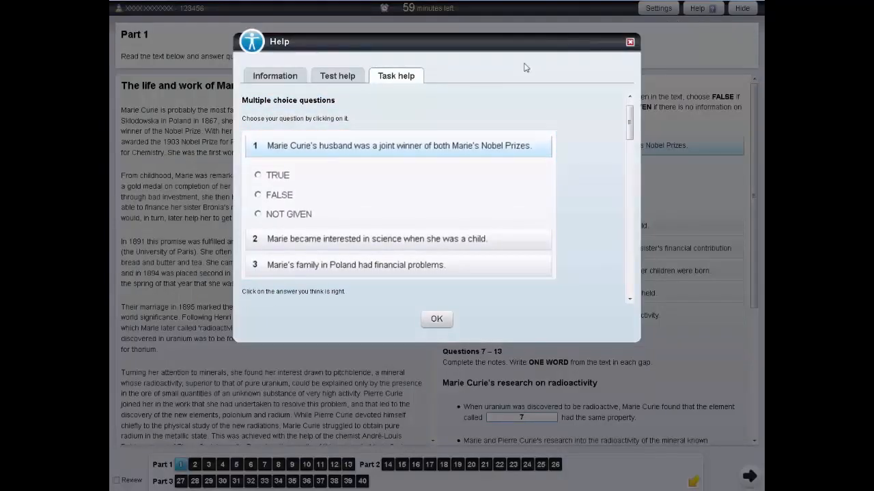
click(274, 75)
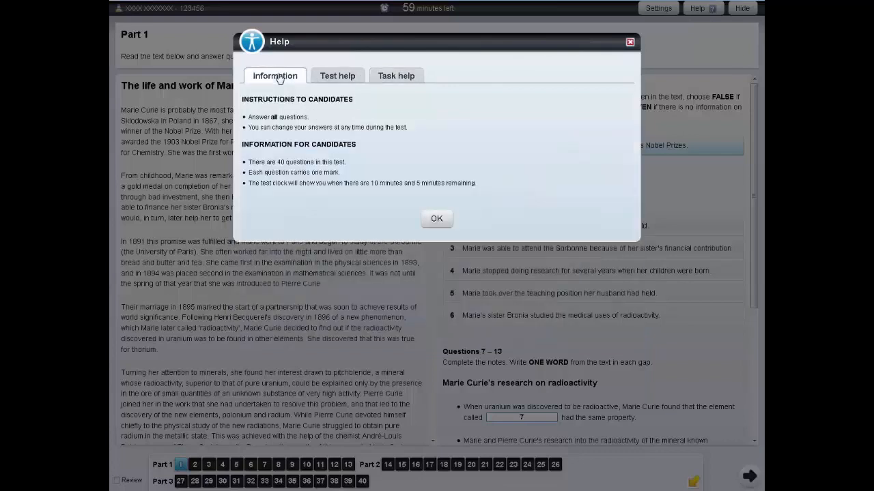
click(337, 76)
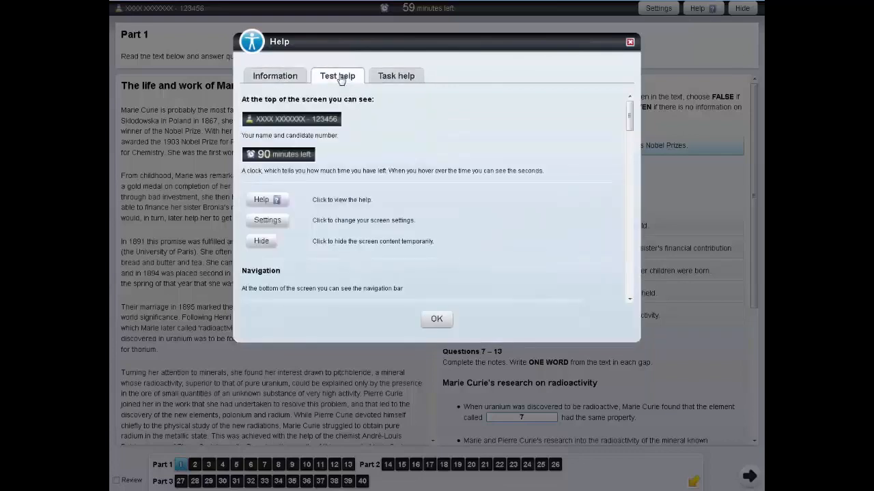
mouse_move(608, 116)
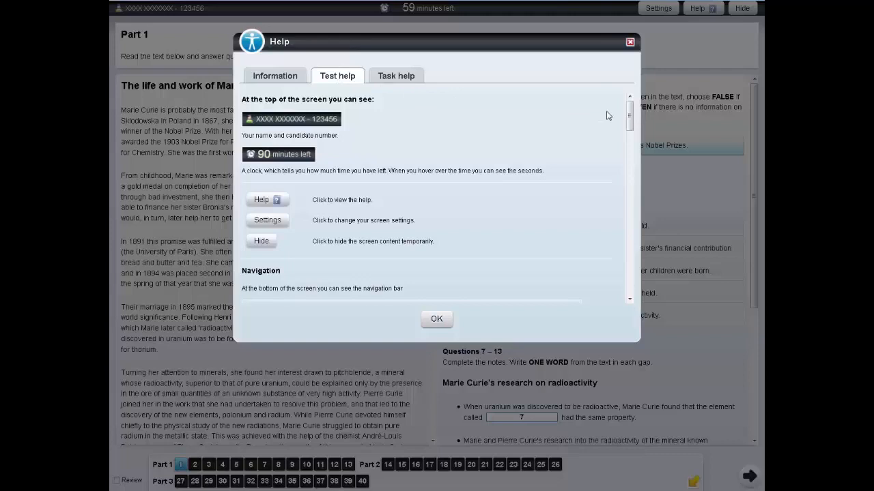
scroll(down, 3)
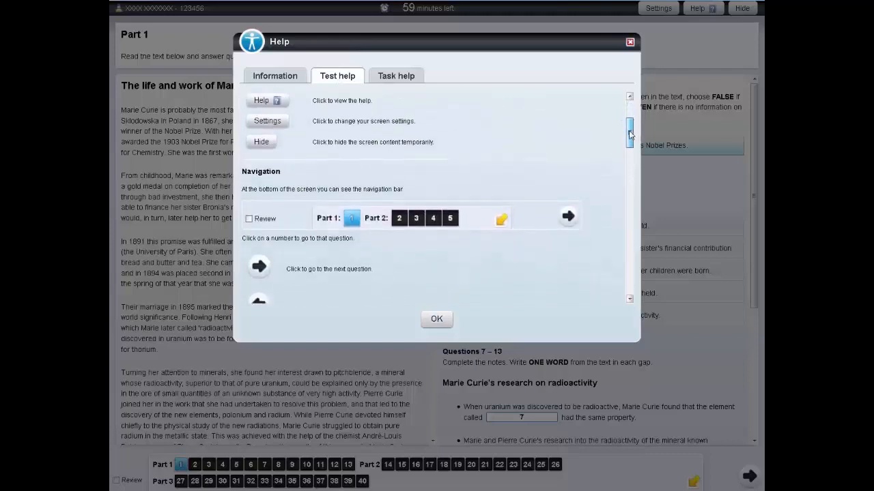
scroll(down, 3)
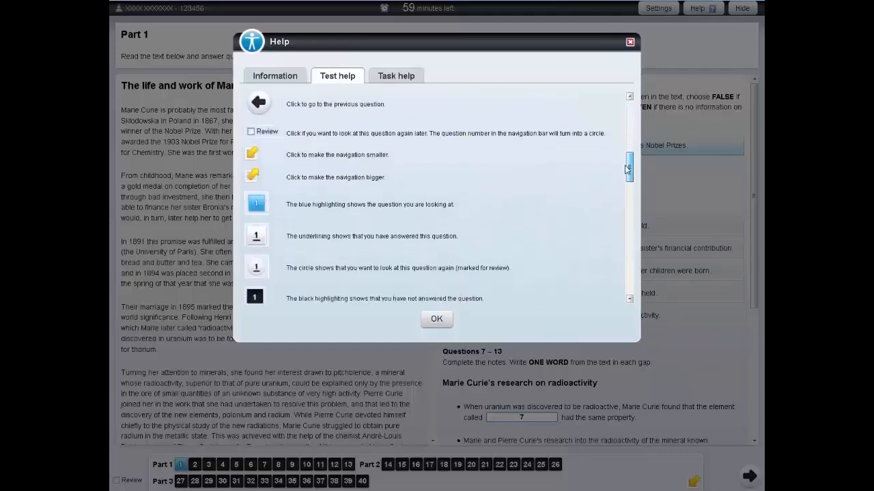
scroll(down, 3)
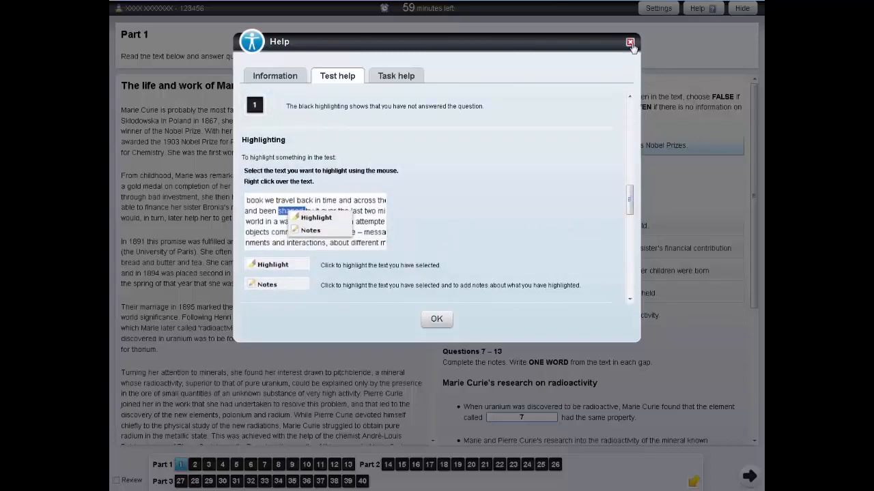
- Close Help to return to the Marie Curie passage with questions 1–13
click(630, 42)
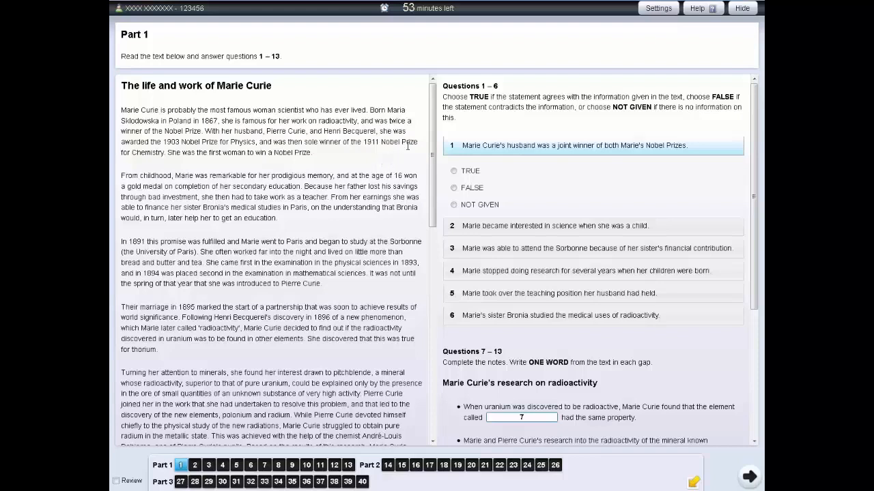
mouse_move(730, 21)
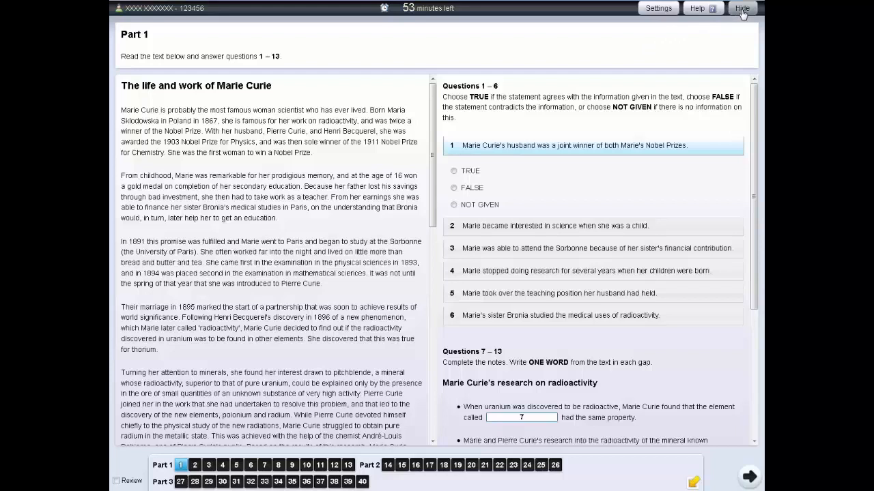
- Hide the test screen behind the 'Screen hidden' notice
click(742, 7)
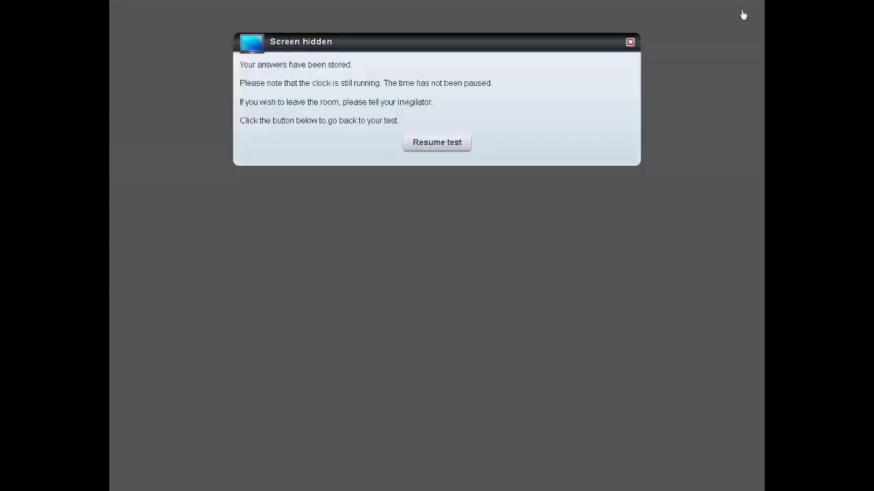
mouse_move(695, 42)
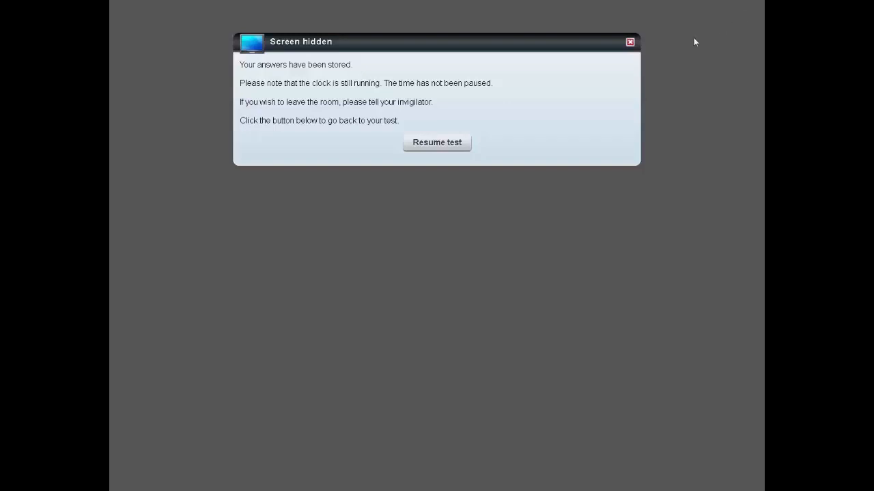
mouse_move(437, 143)
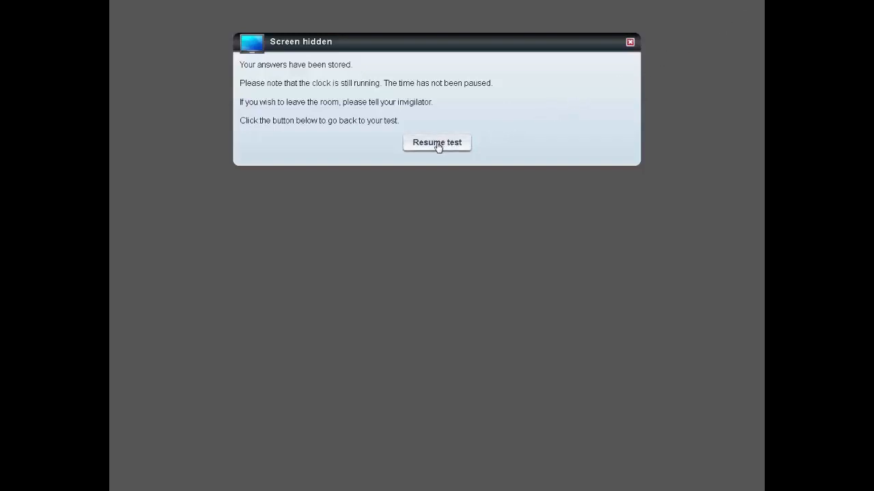